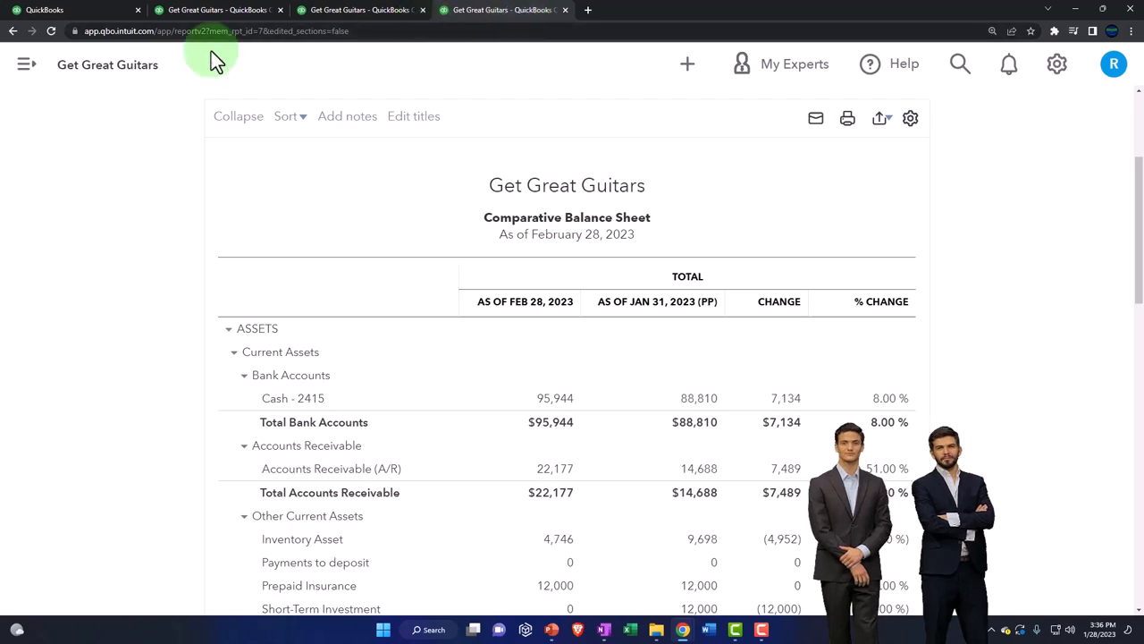
- Leave the comparative balance sheet and go to the Custom reports list
click(25, 64)
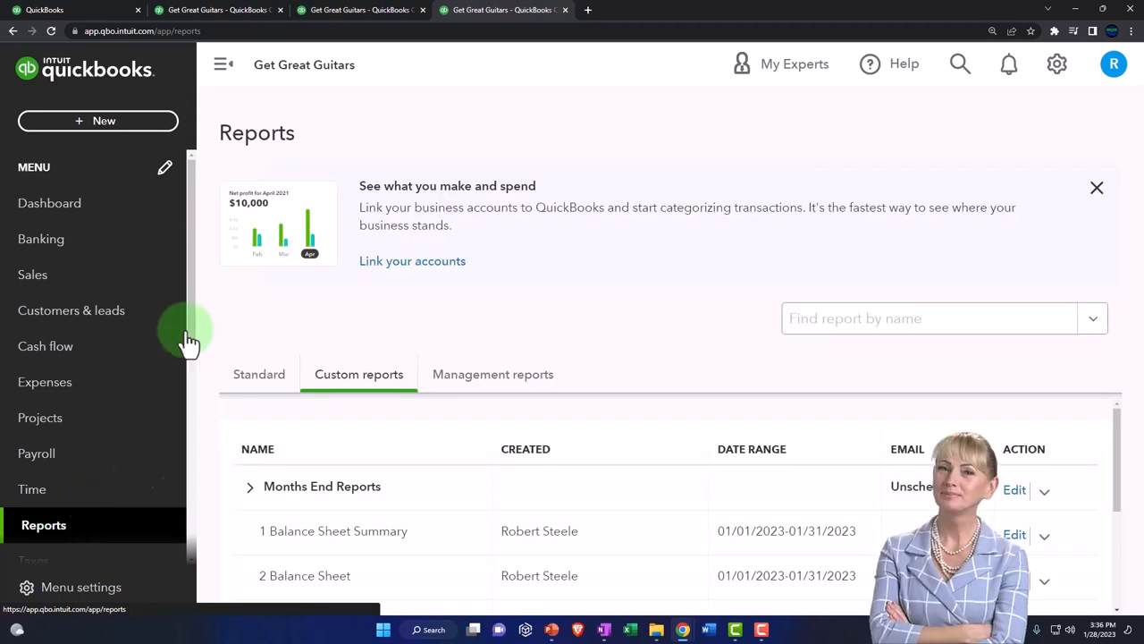
click(222, 64)
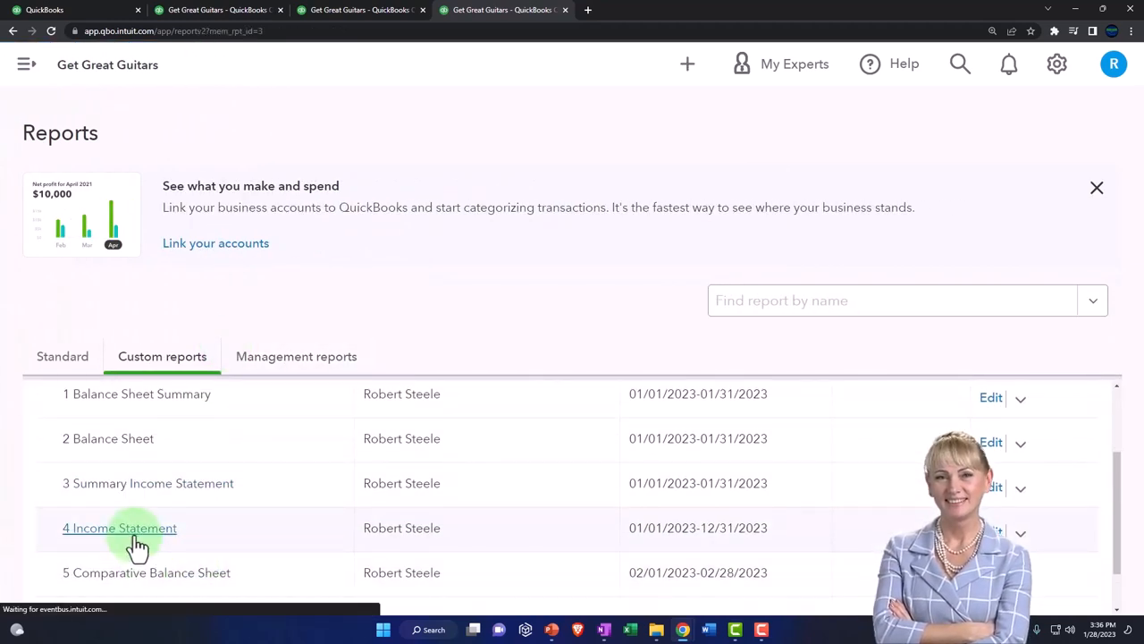
- Run the saved 4 Income Statement for 01/01/2023 to 02/28/2023
click(118, 527)
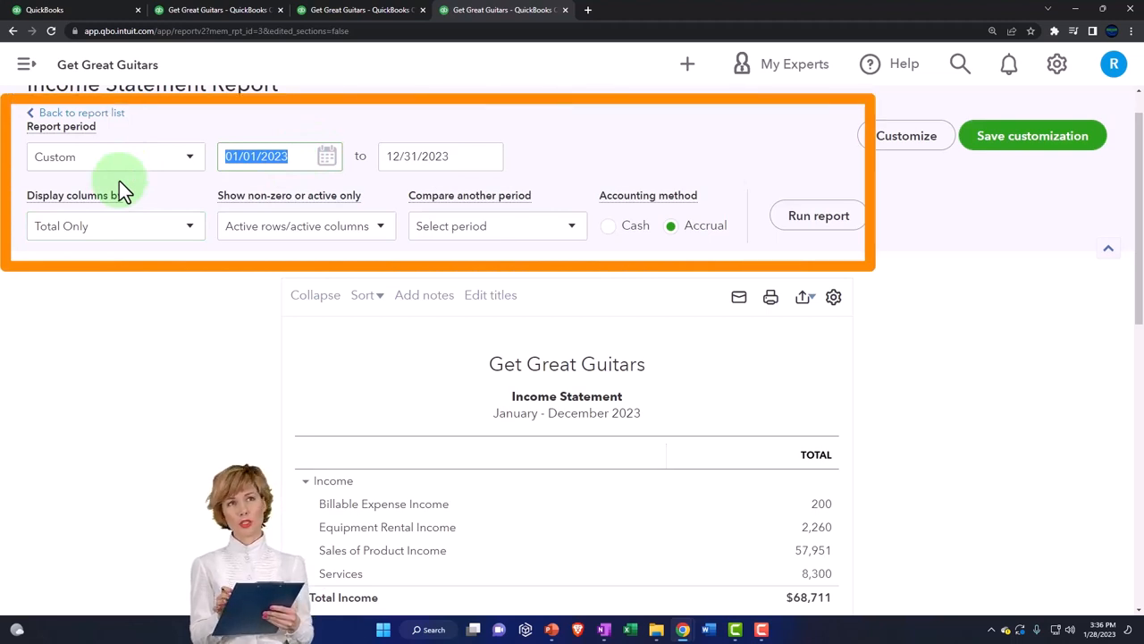
click(440, 156)
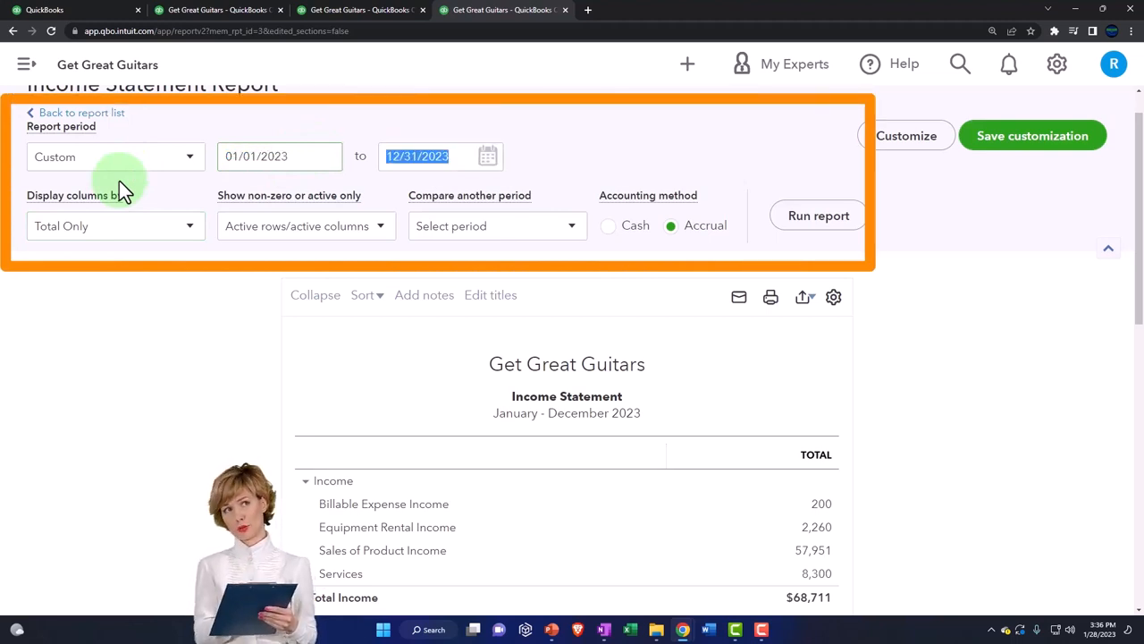
text(0)
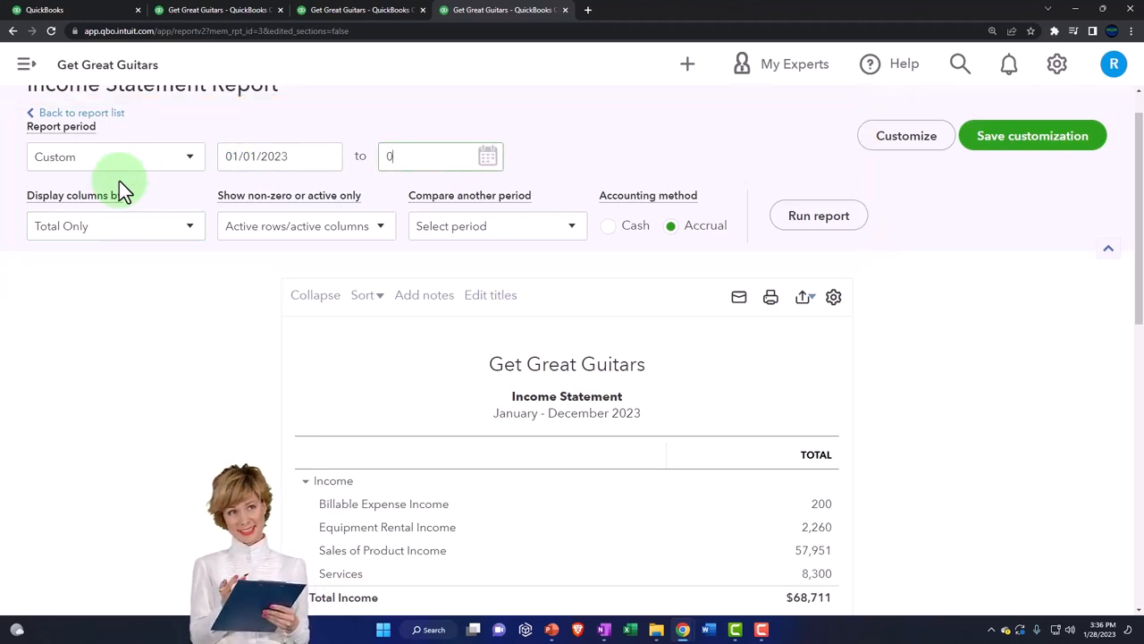
text(02/28/2023)
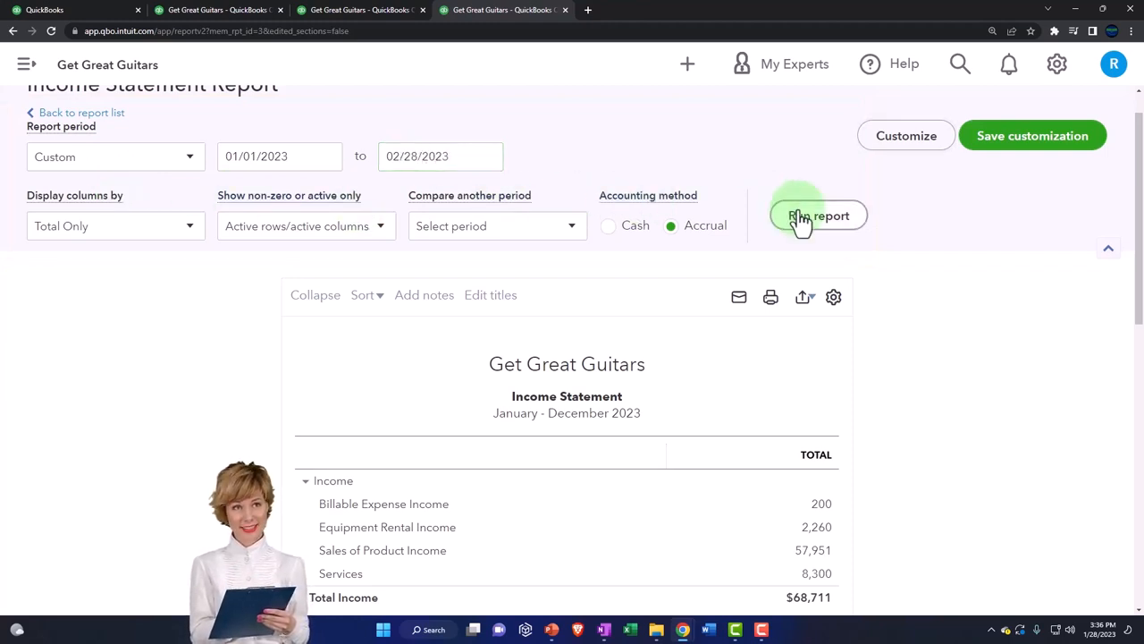
click(819, 214)
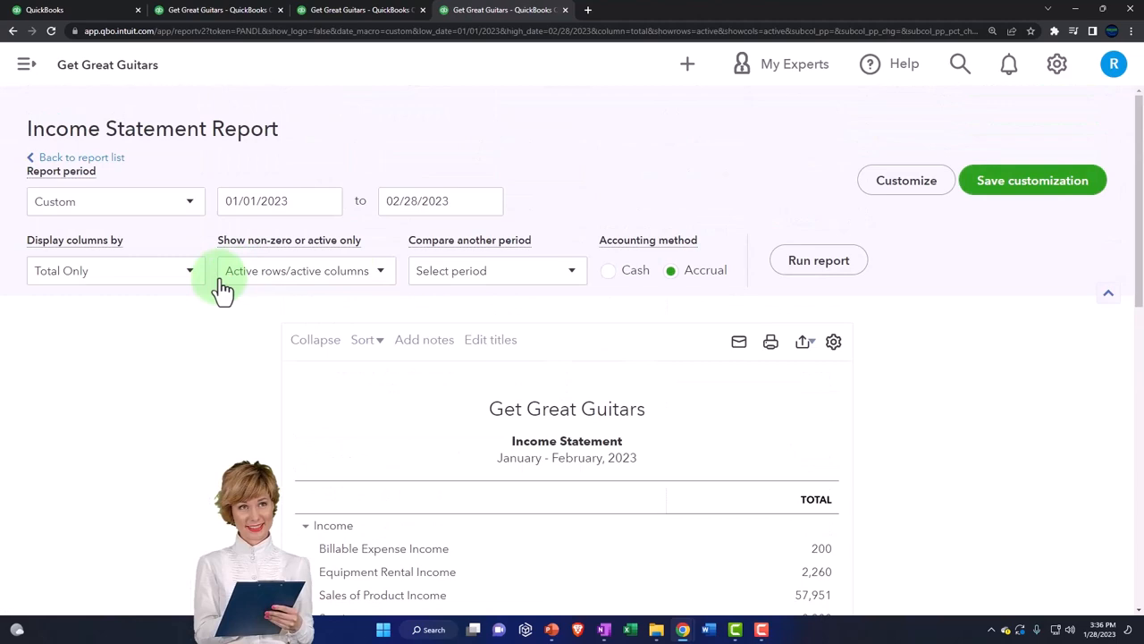
- Display the income statement by Months, giving JAN 2023 and FEB 2023 columns beside Total
click(114, 270)
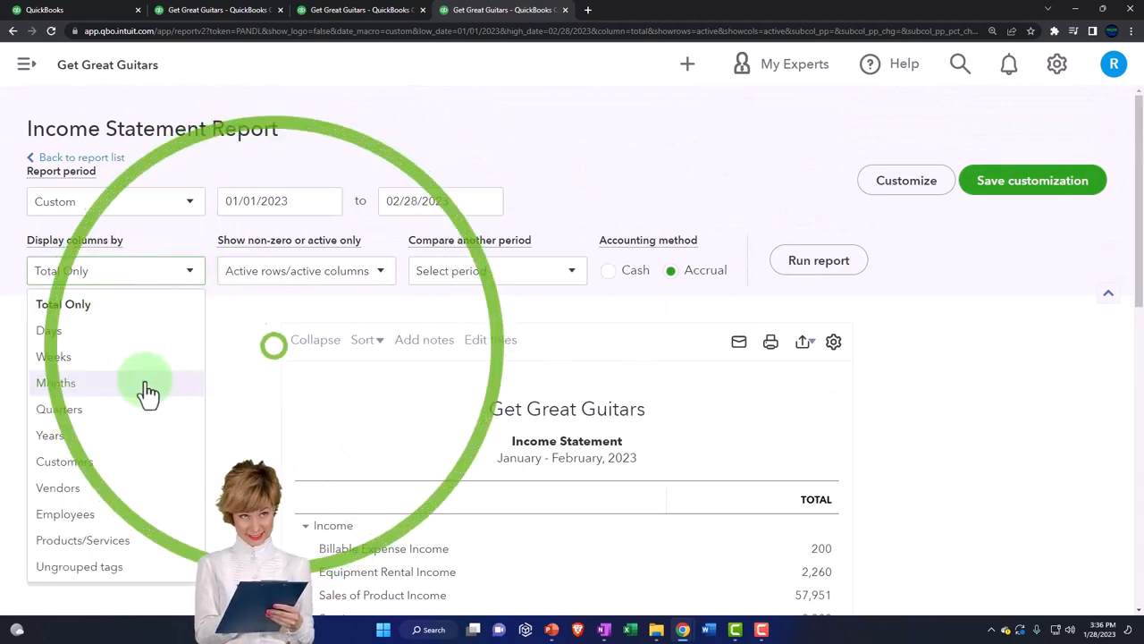
click(56, 382)
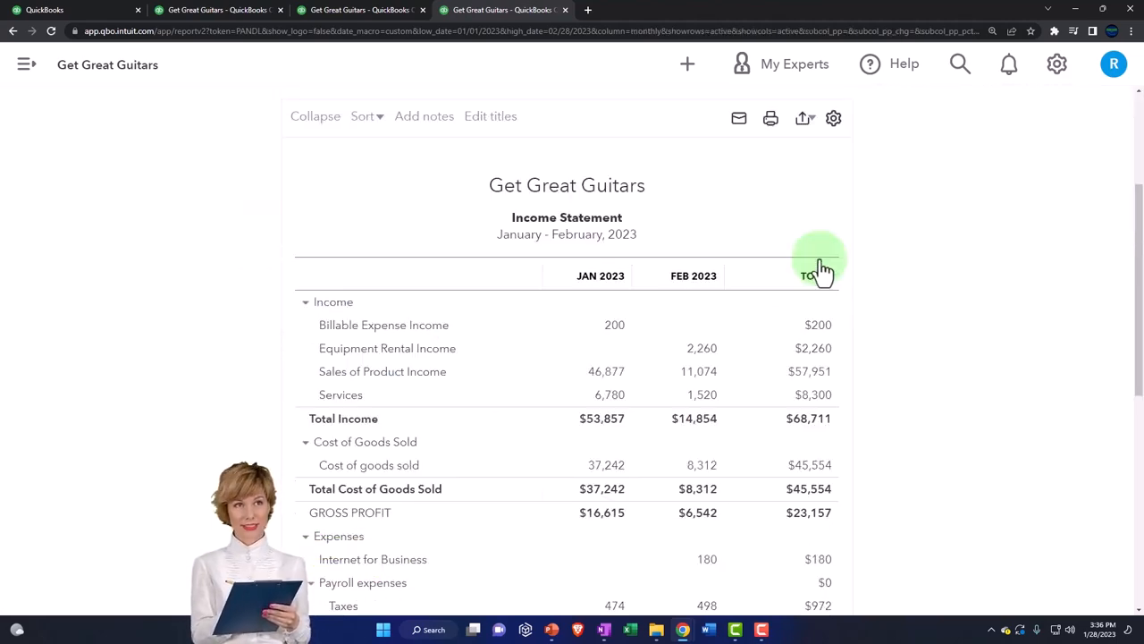
mouse_move(867, 313)
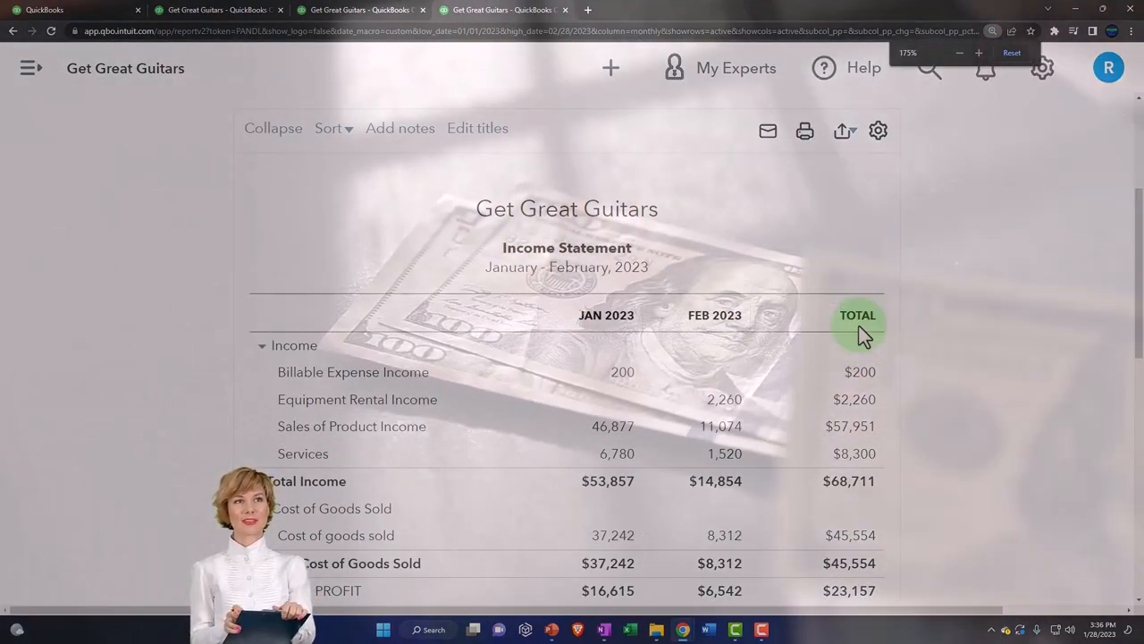
mouse_move(715, 336)
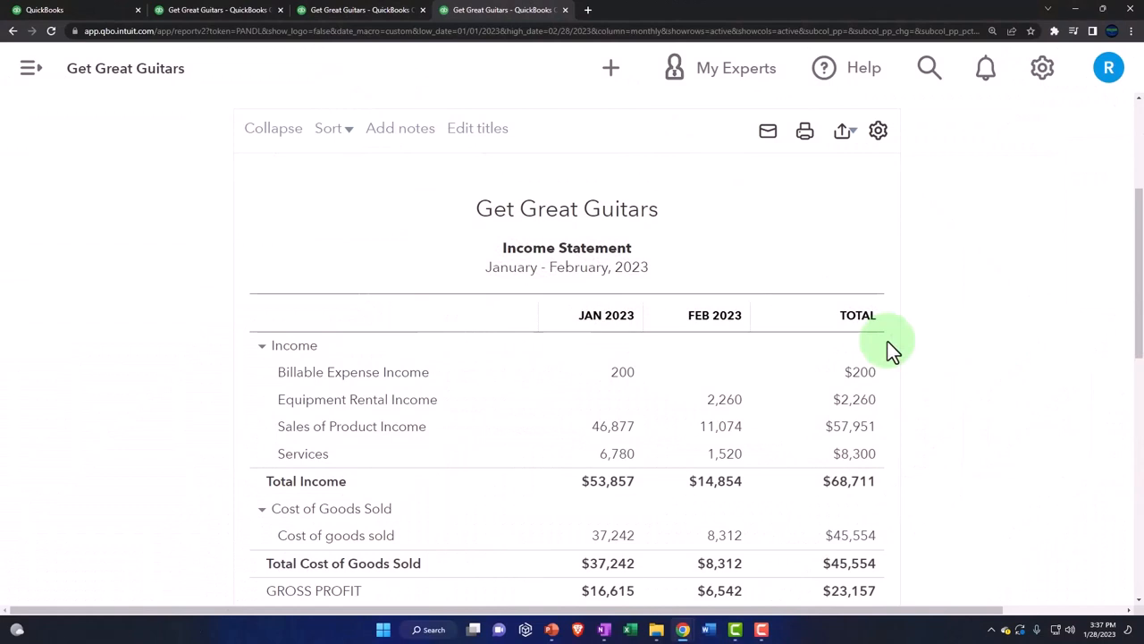
click(868, 347)
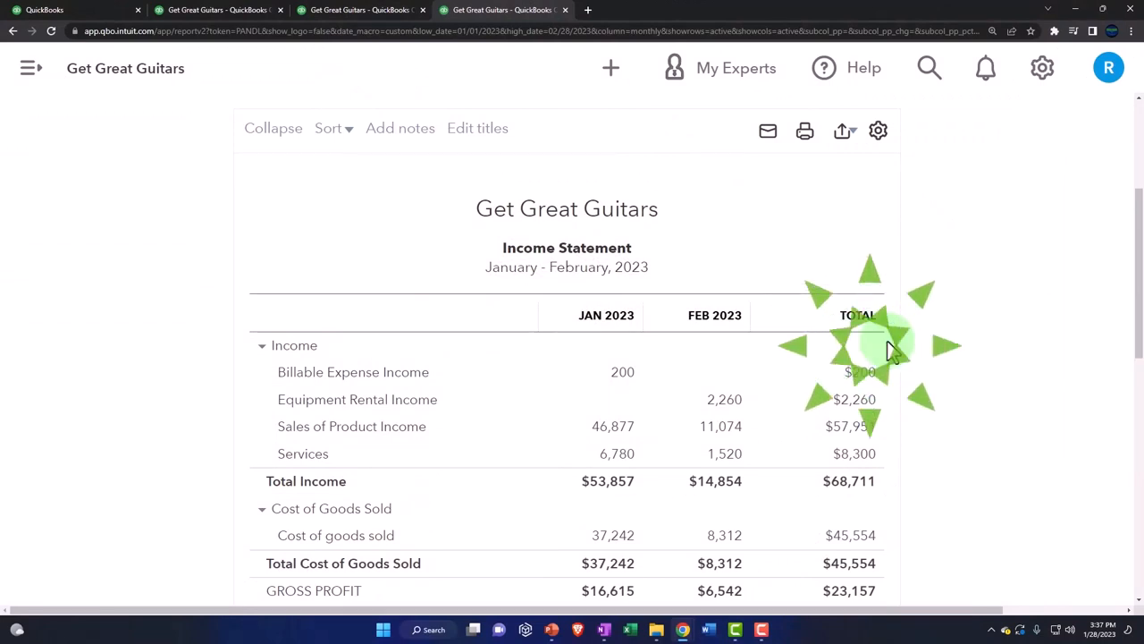
click(873, 349)
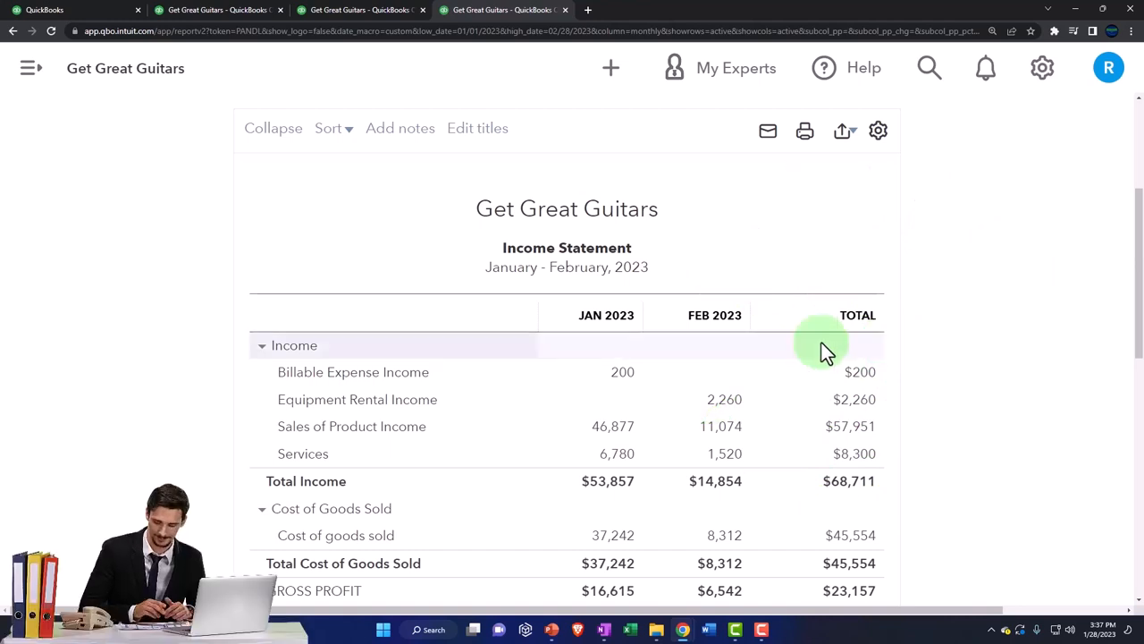
mouse_move(617, 350)
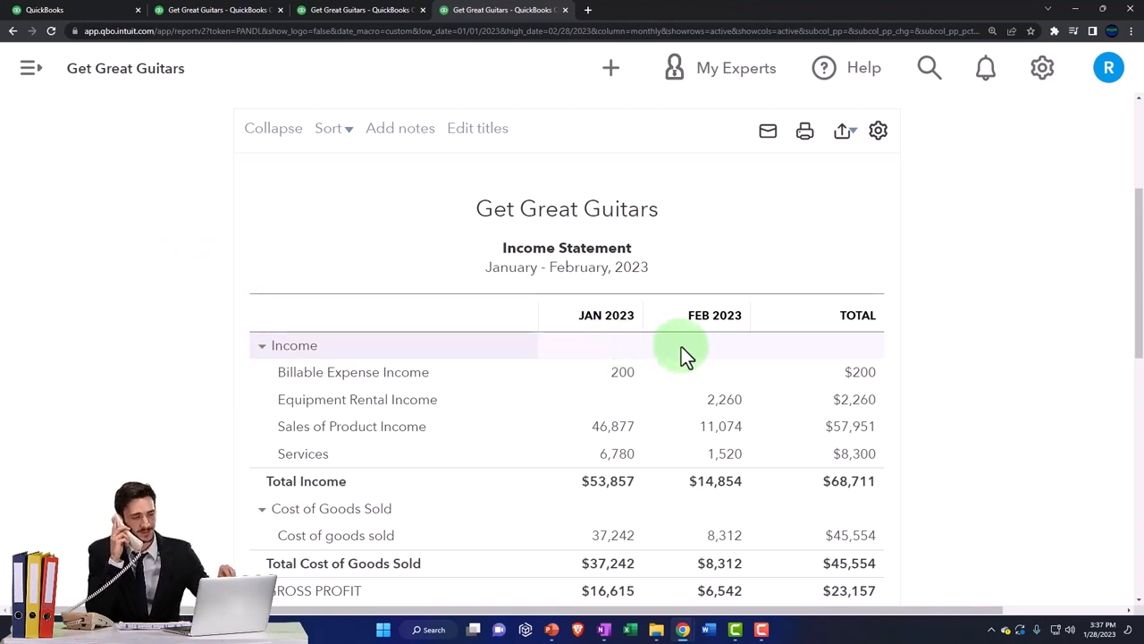
mouse_move(858, 346)
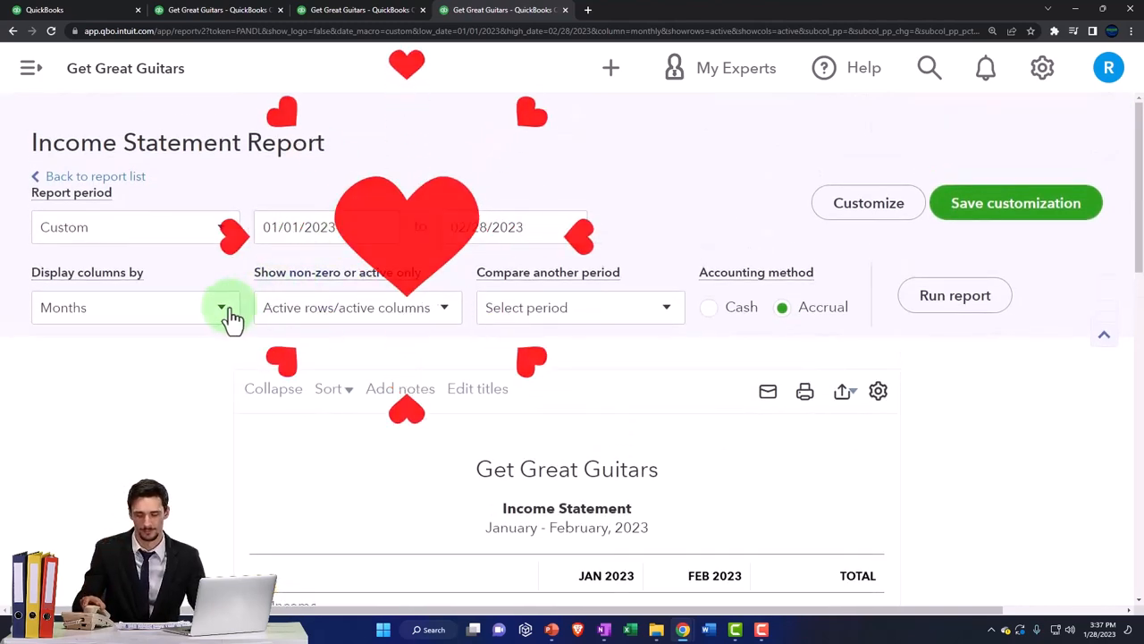
- Set columns back to Total Only and the start date to 02/01/2023
click(135, 307)
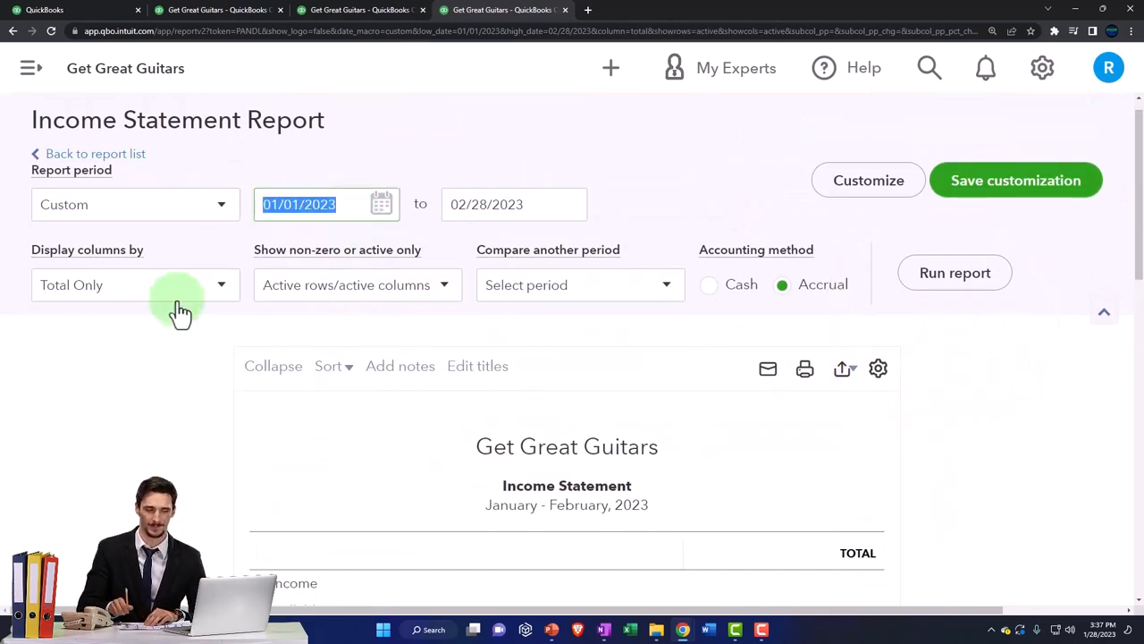
text(02)
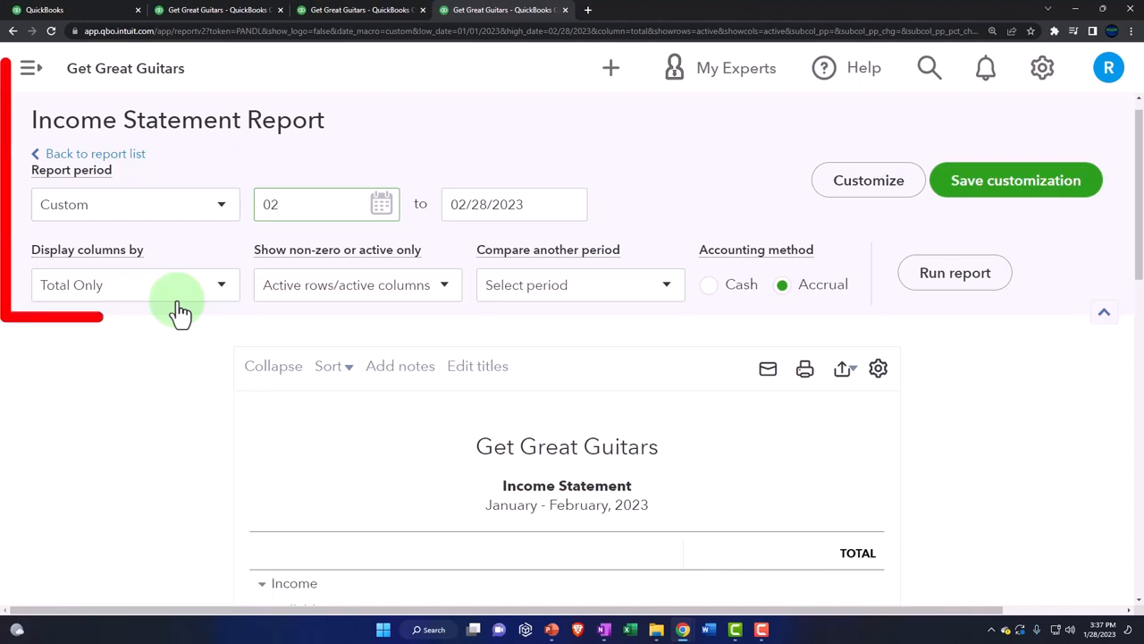
text(02/01/2023)
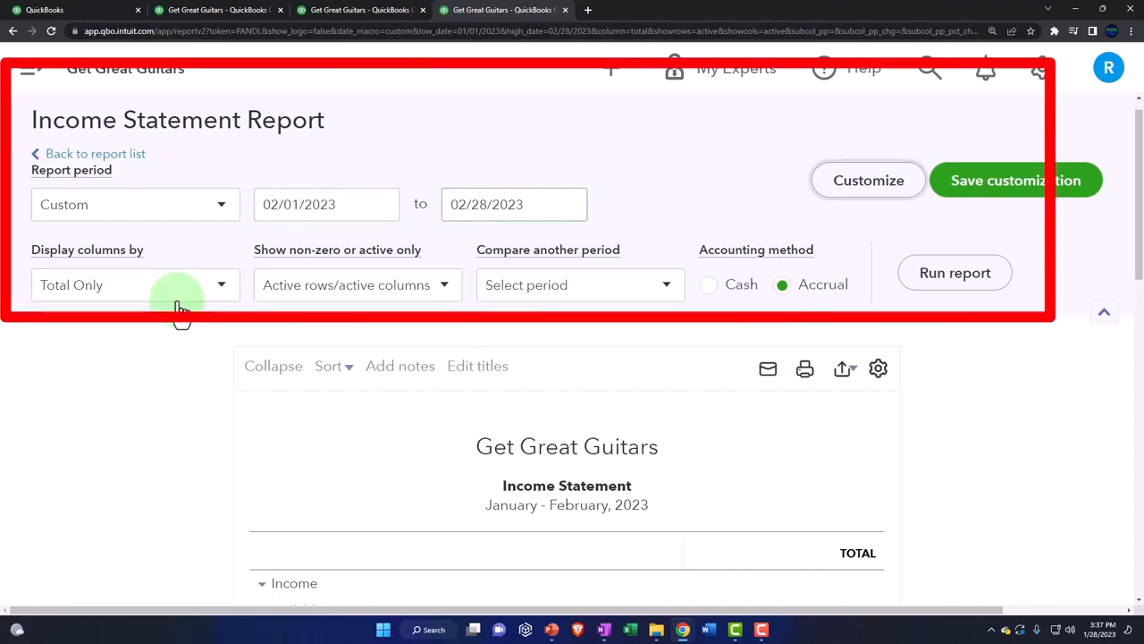
scroll(down, 3)
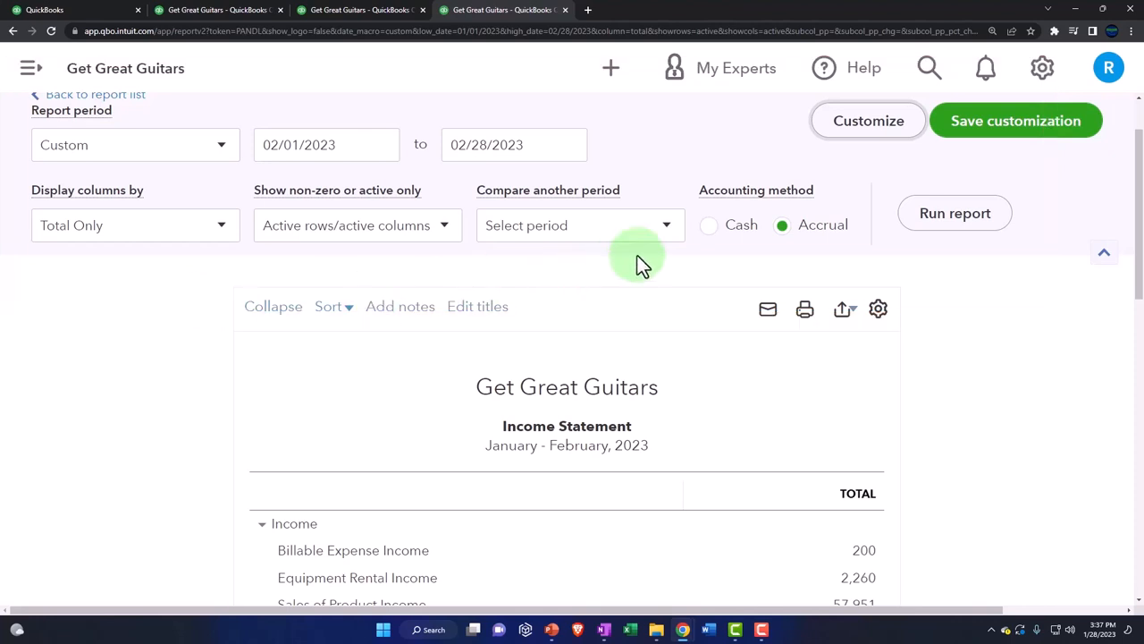
- Compare February 2023 against the January 2023 previous period with $ change and % change columns
click(579, 226)
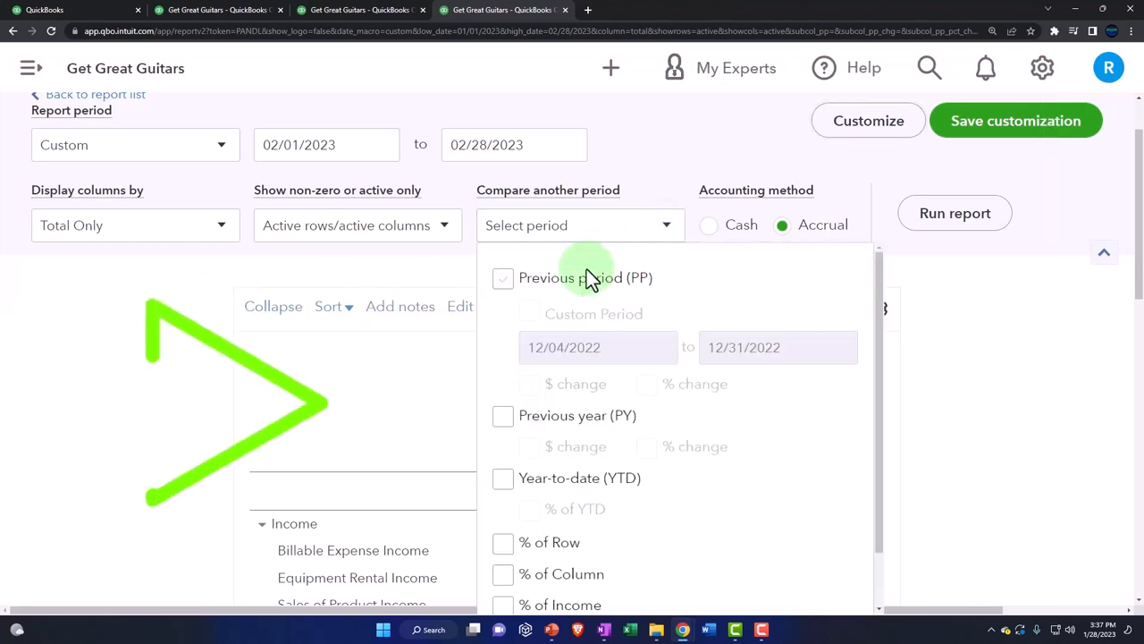
click(502, 277)
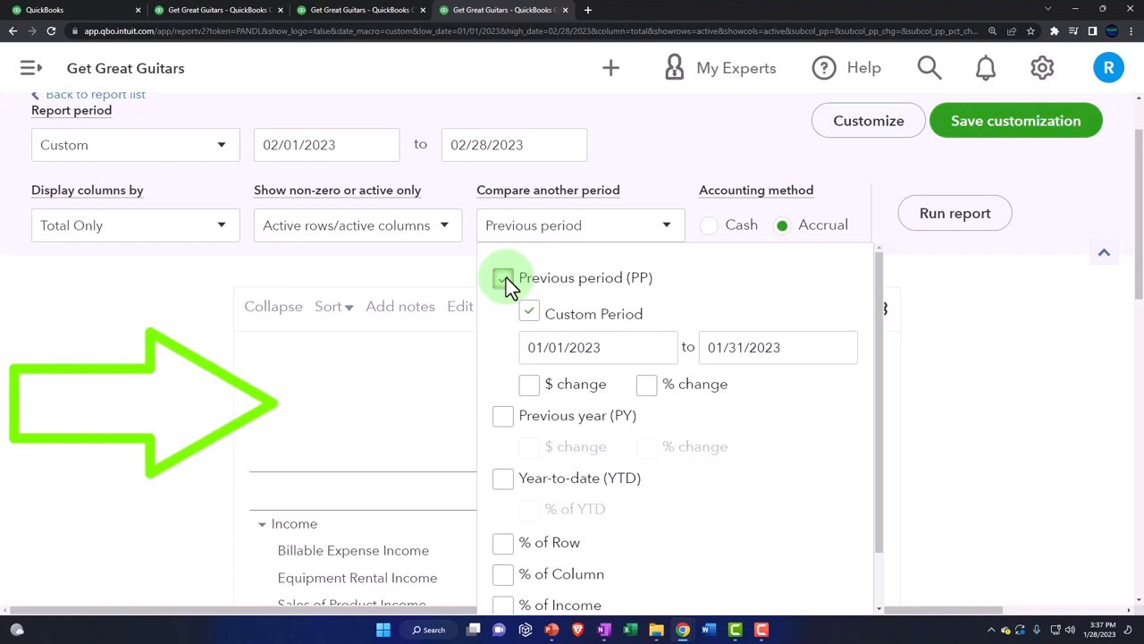
click(503, 279)
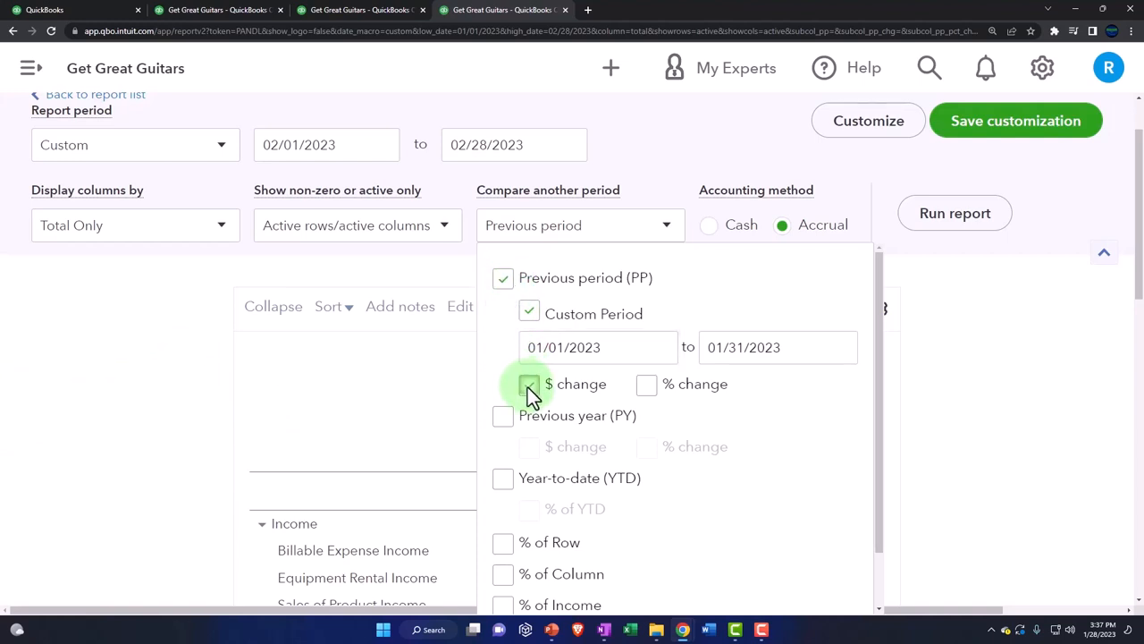
click(648, 383)
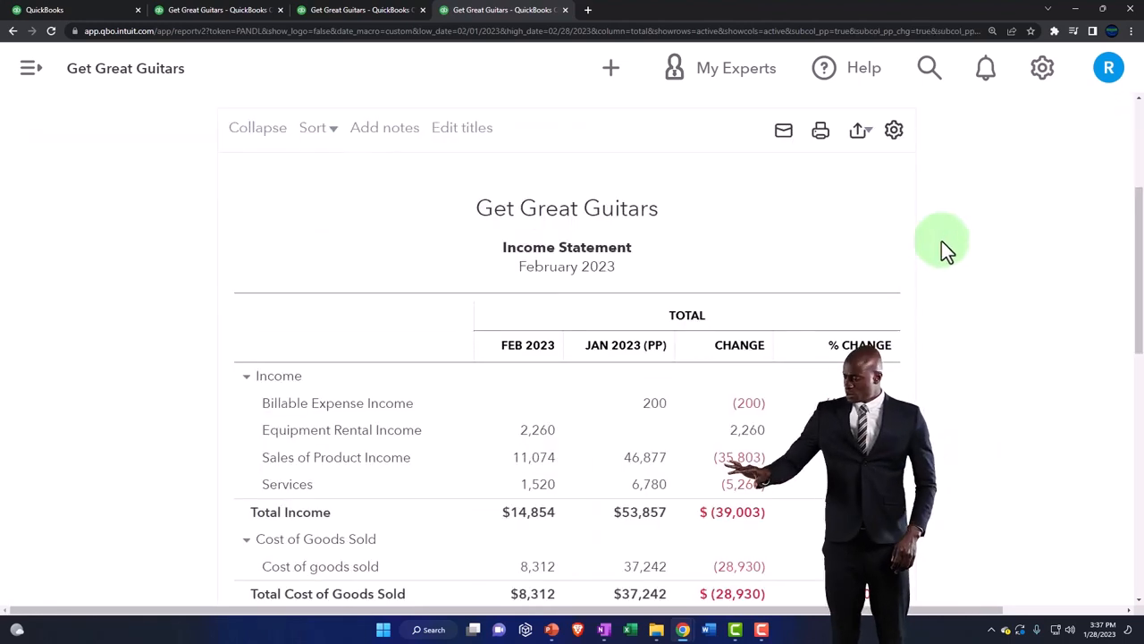
scroll(down, 3)
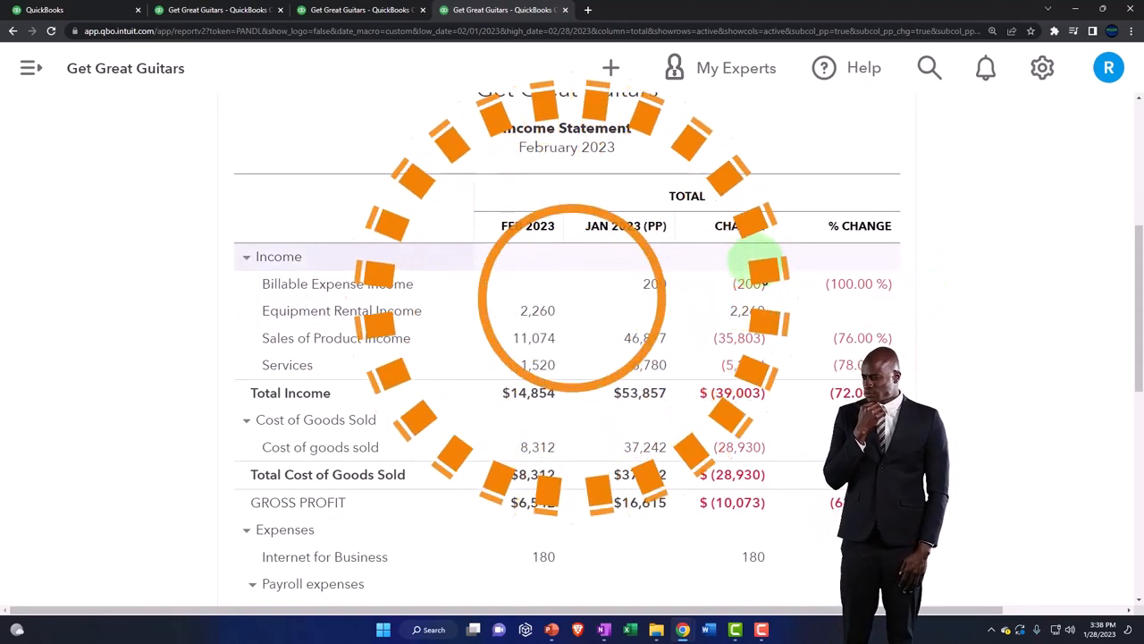
scroll(down, 3)
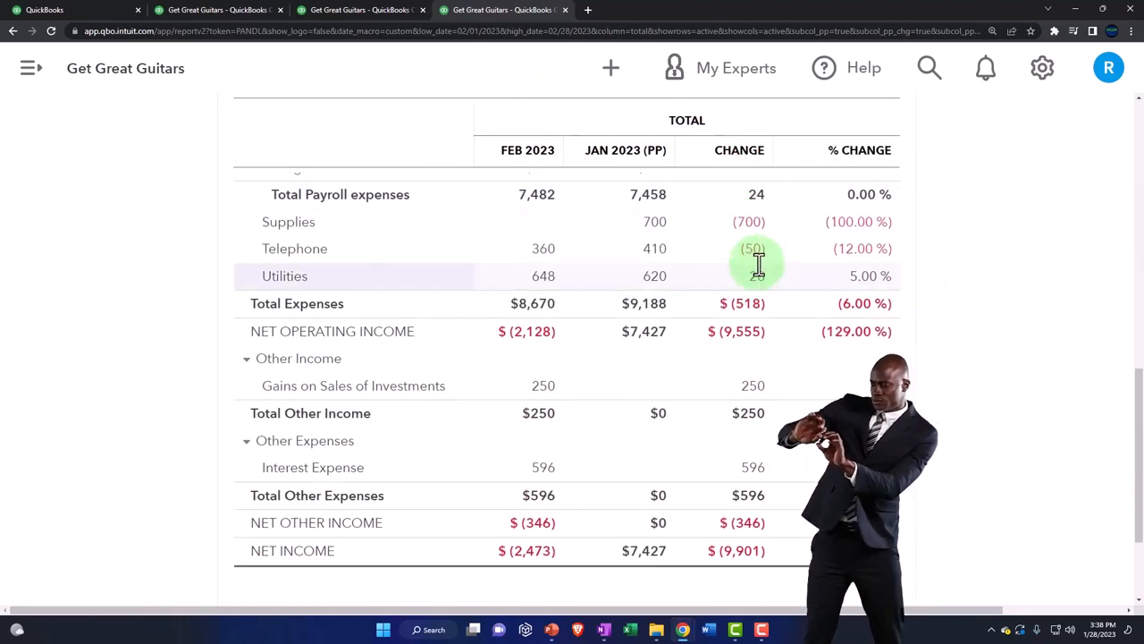
scroll(up, 3)
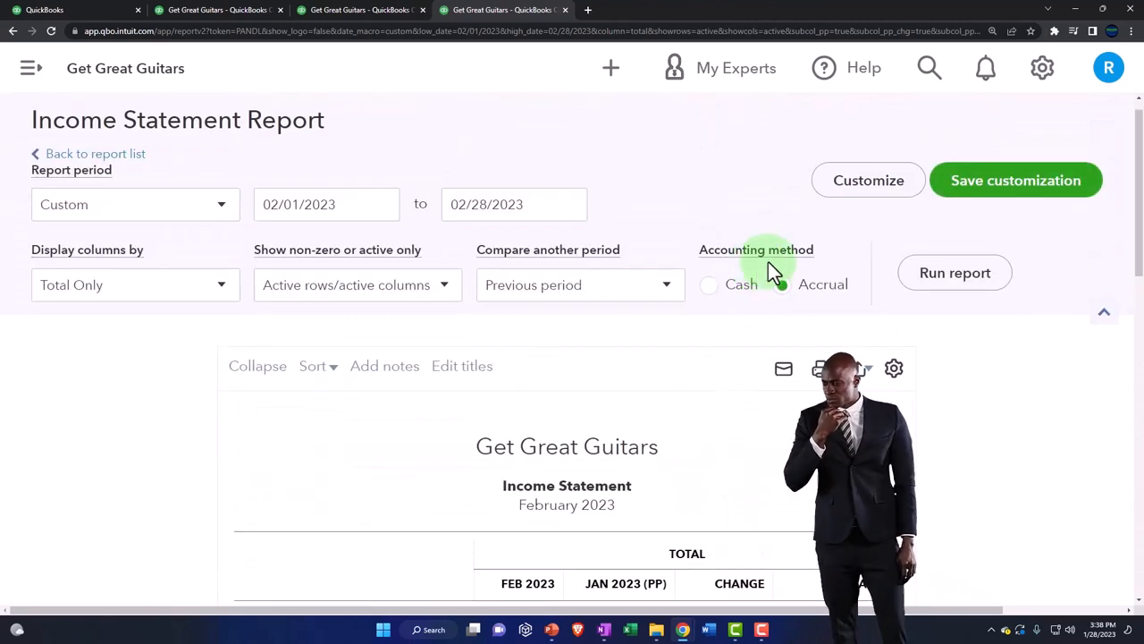
- Review the Header/Footer title fields in Customize and rerun the report before retitling it
click(867, 179)
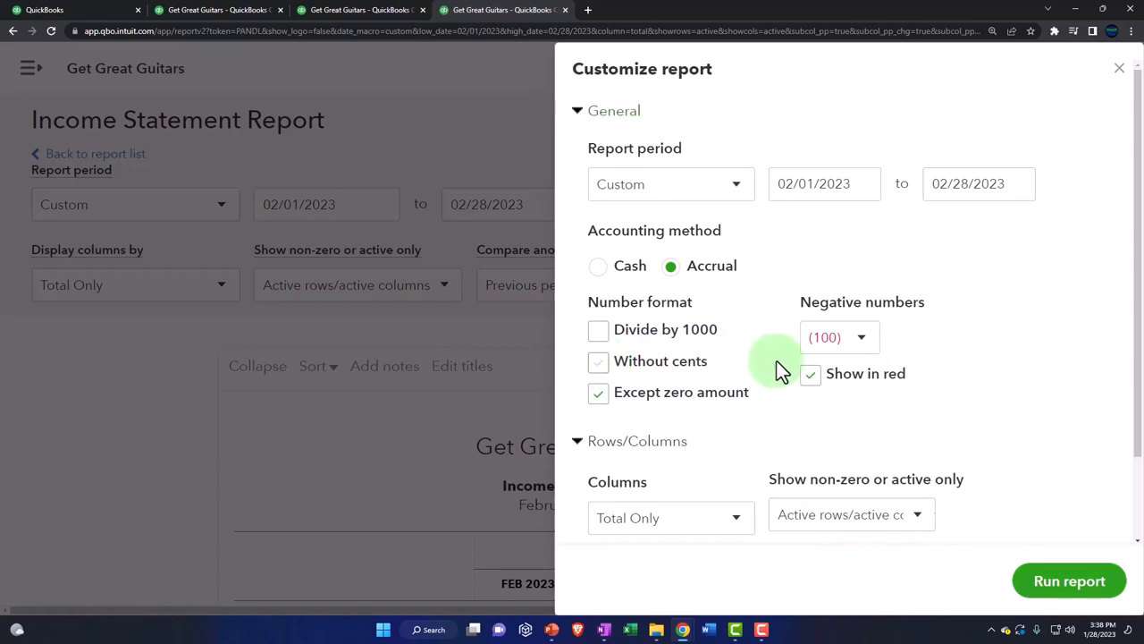
scroll(down, 3)
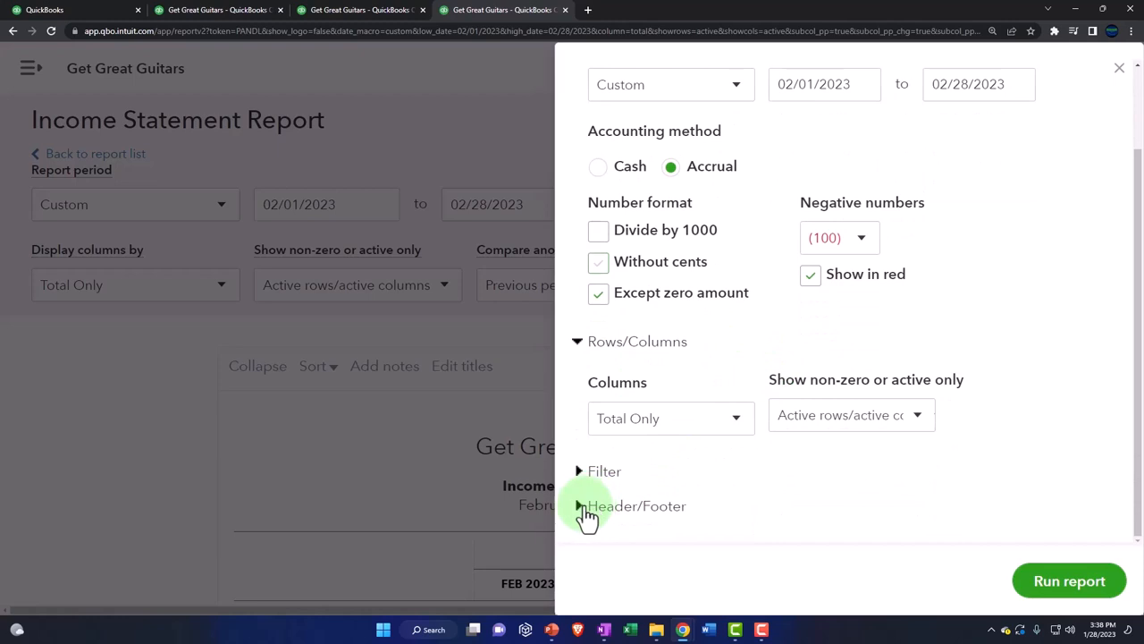
click(579, 506)
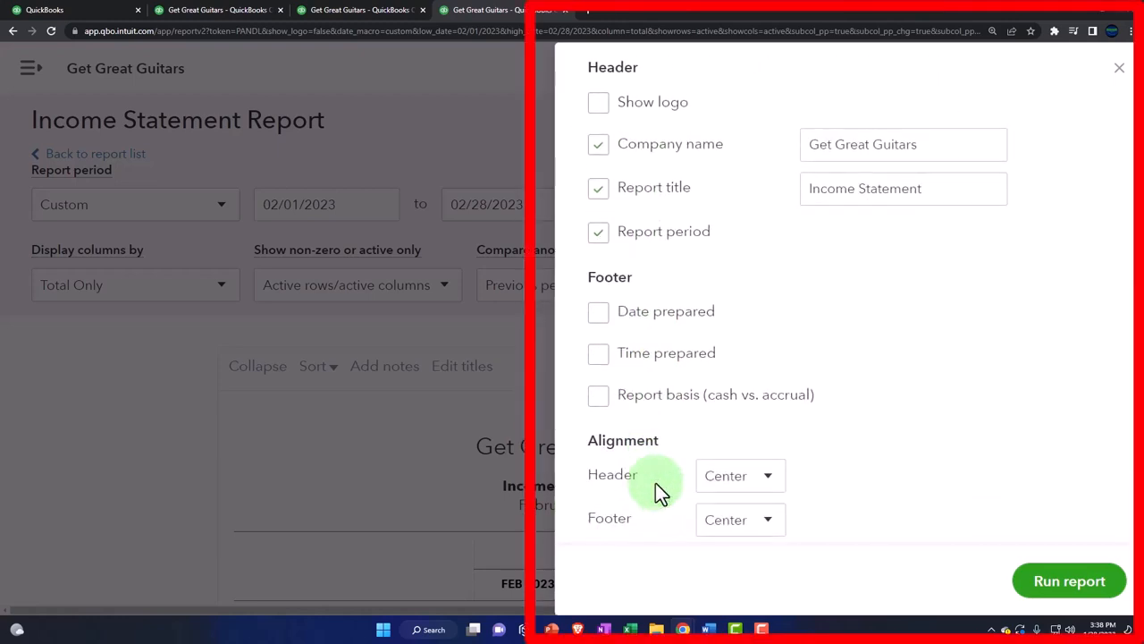
mouse_move(1069, 579)
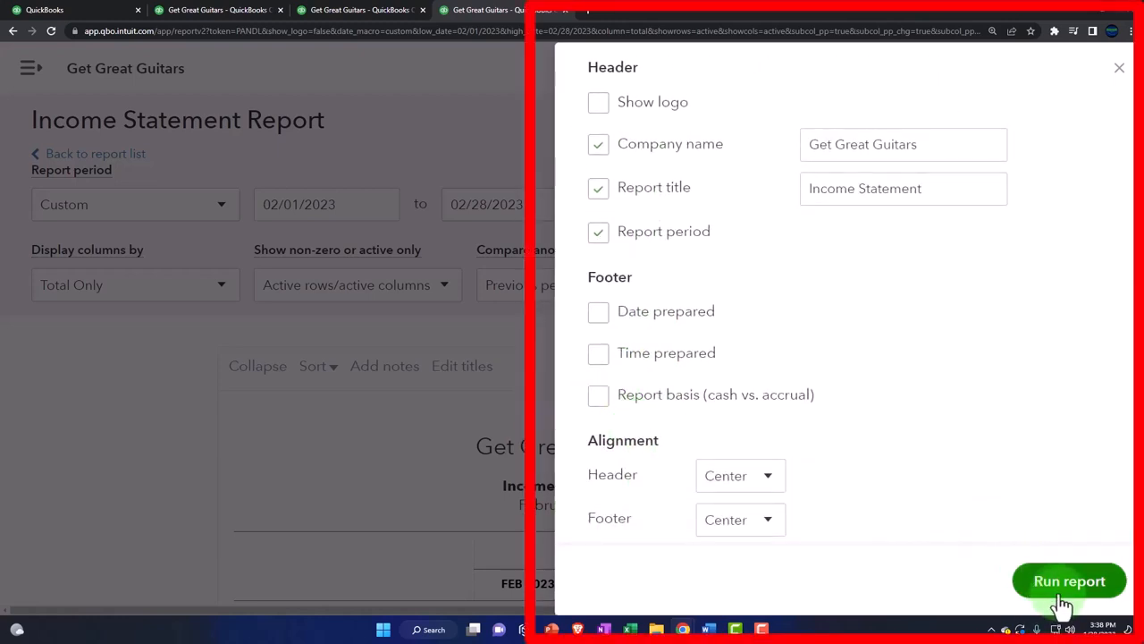
click(1069, 581)
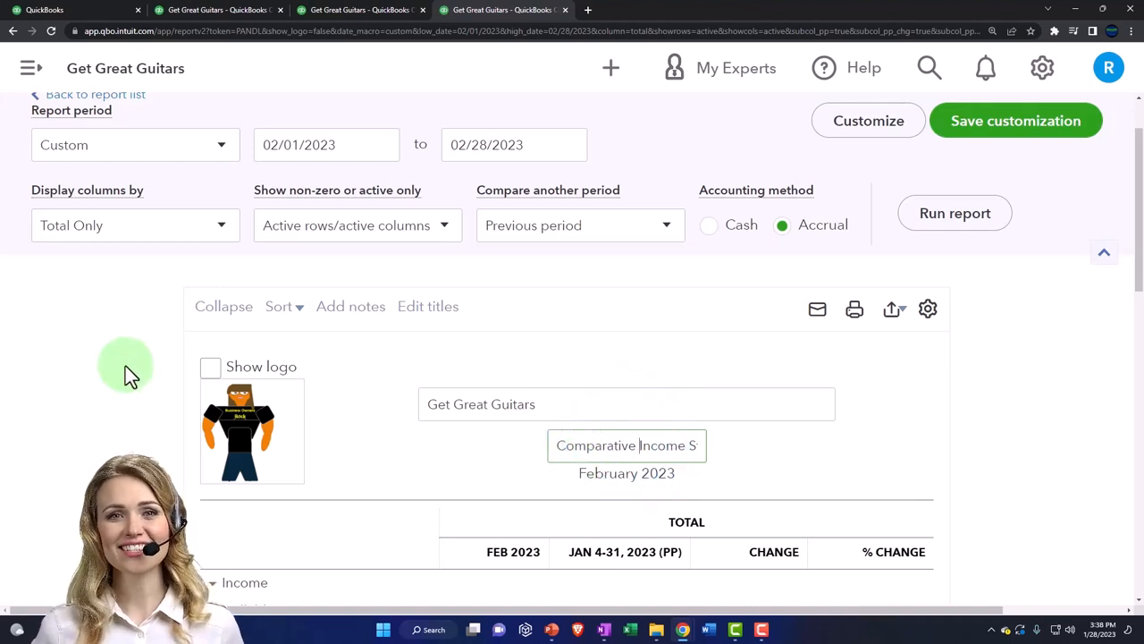
- Apply the new report title 'Comparative Income Statement'
click(955, 213)
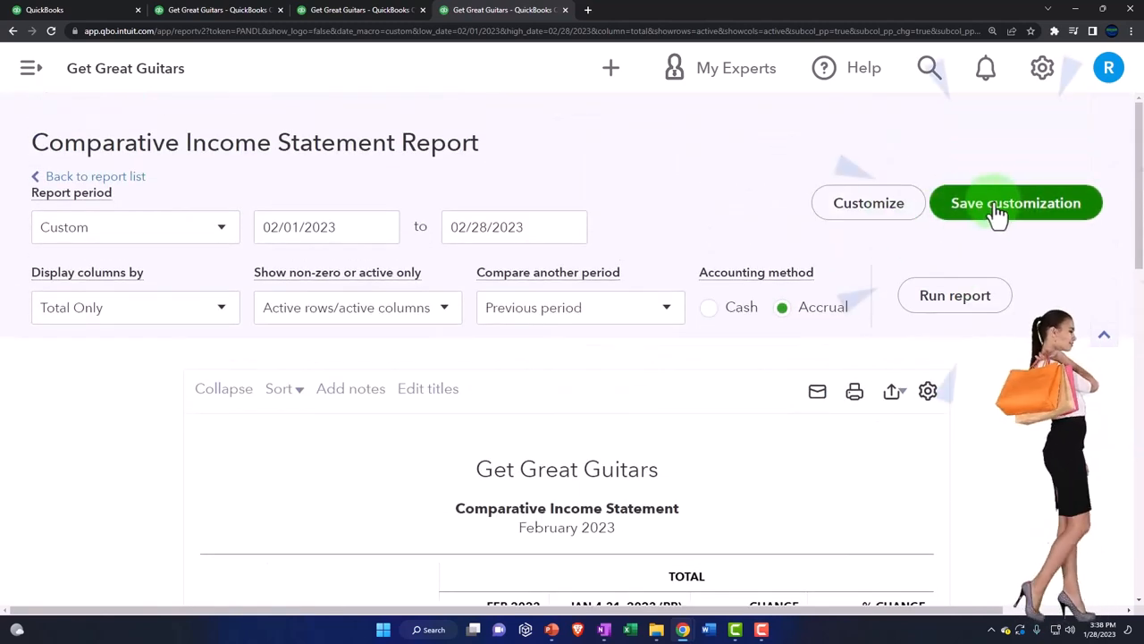
- Save the customization as '7 Comparative Income Statement' in Months End Reports and view custom reports
click(1016, 202)
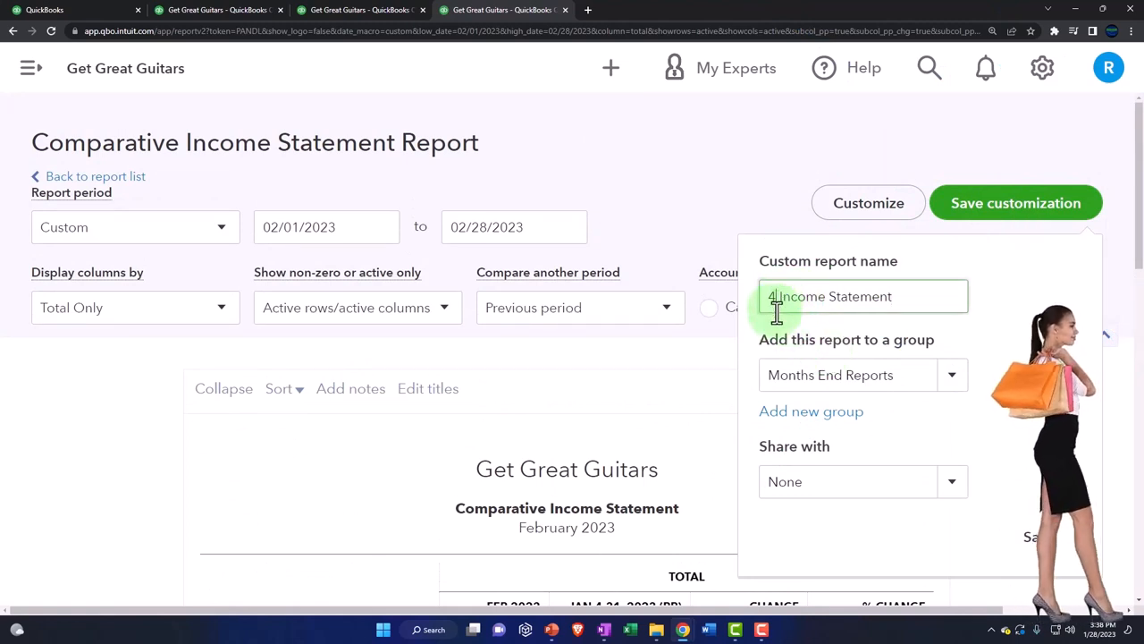
key(Backspace)
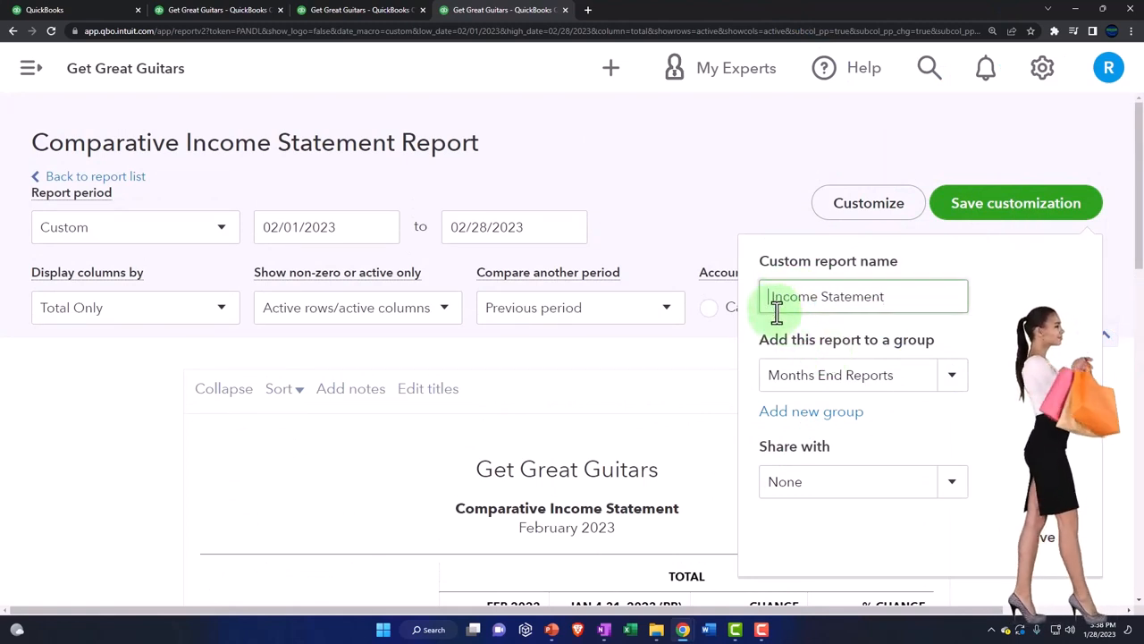
text(7 Comparative)
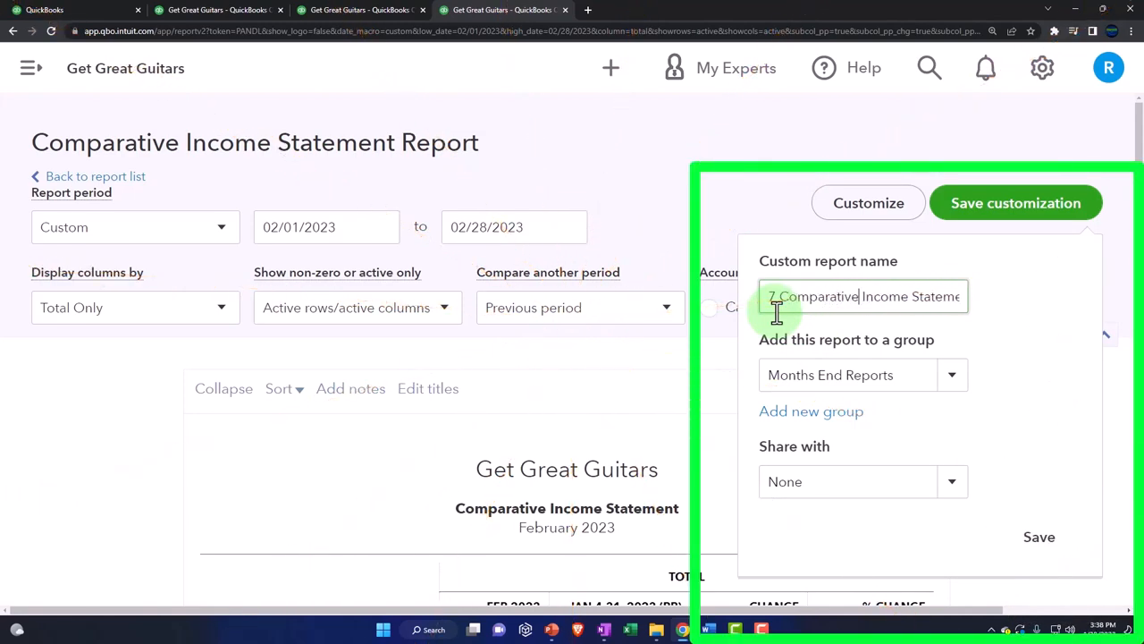
click(1039, 536)
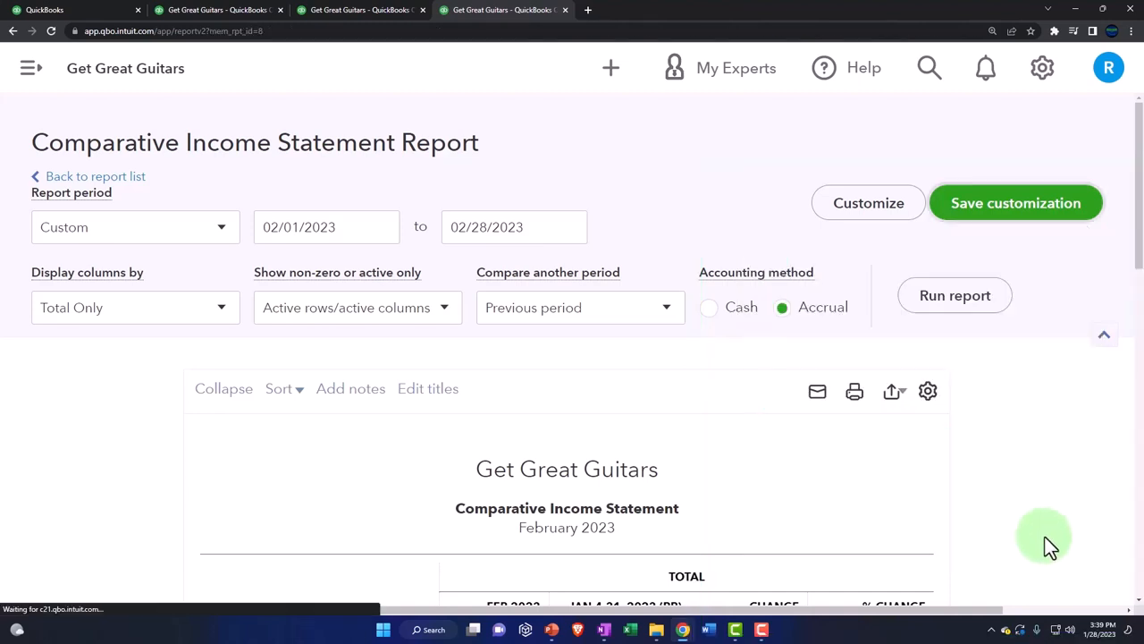
click(1016, 202)
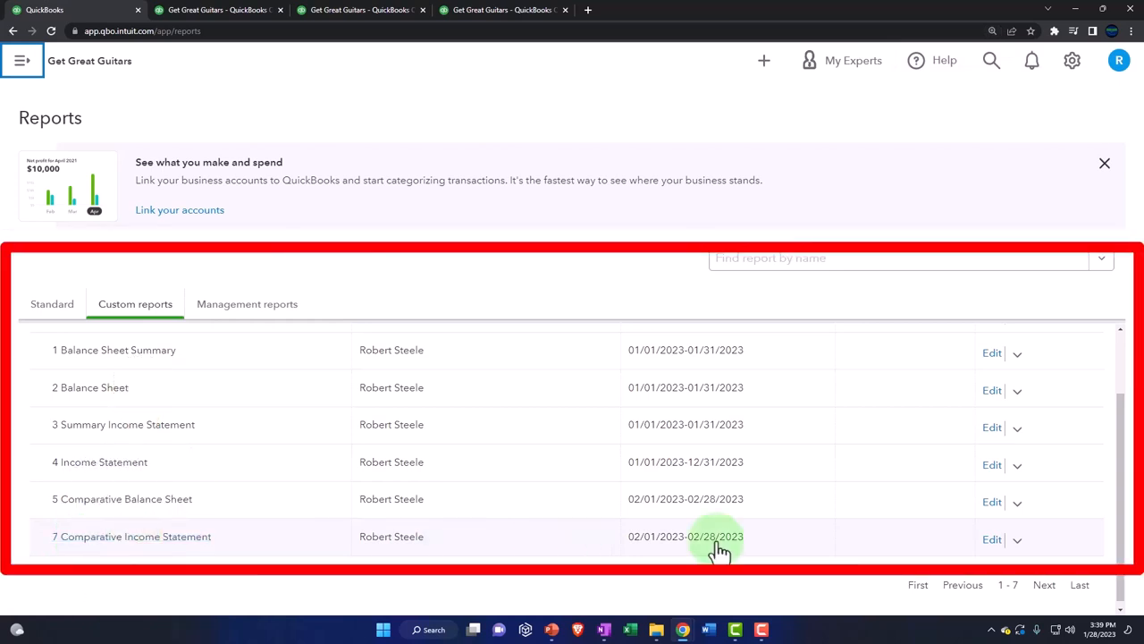
- Rename the saved report to '6 Comparative Income Statement' and dismiss the period notice
click(991, 540)
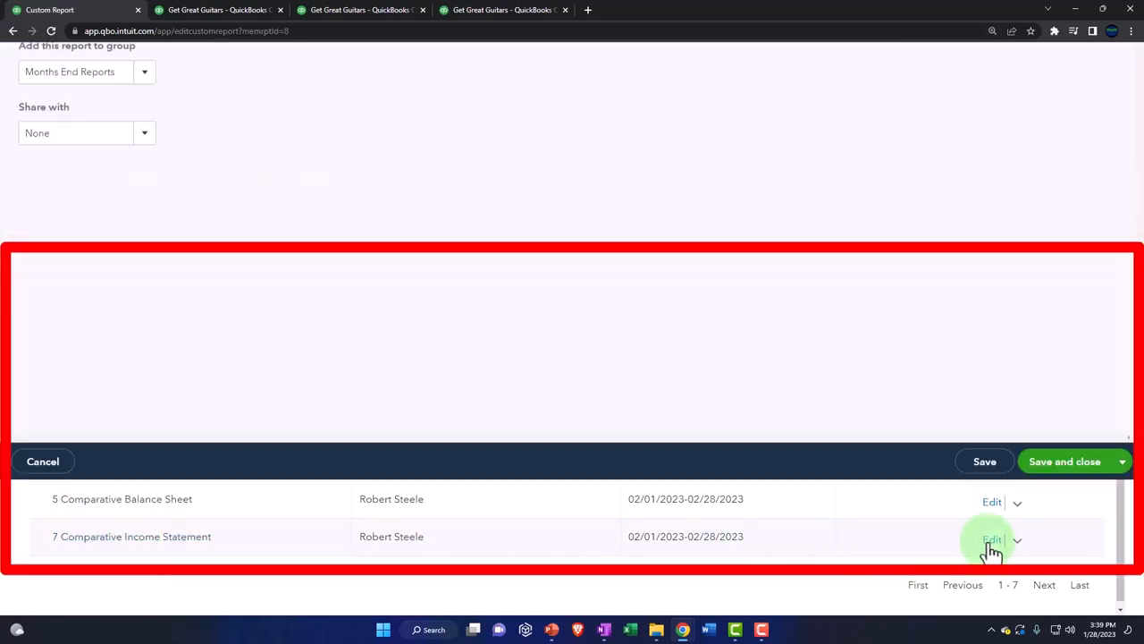
click(991, 538)
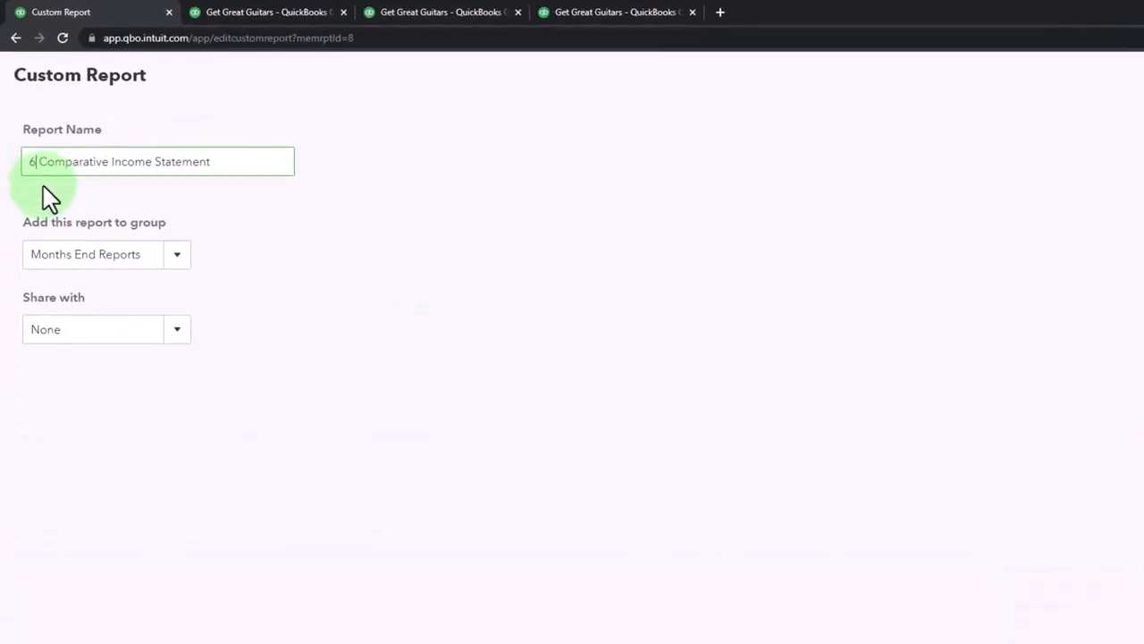
click(1064, 598)
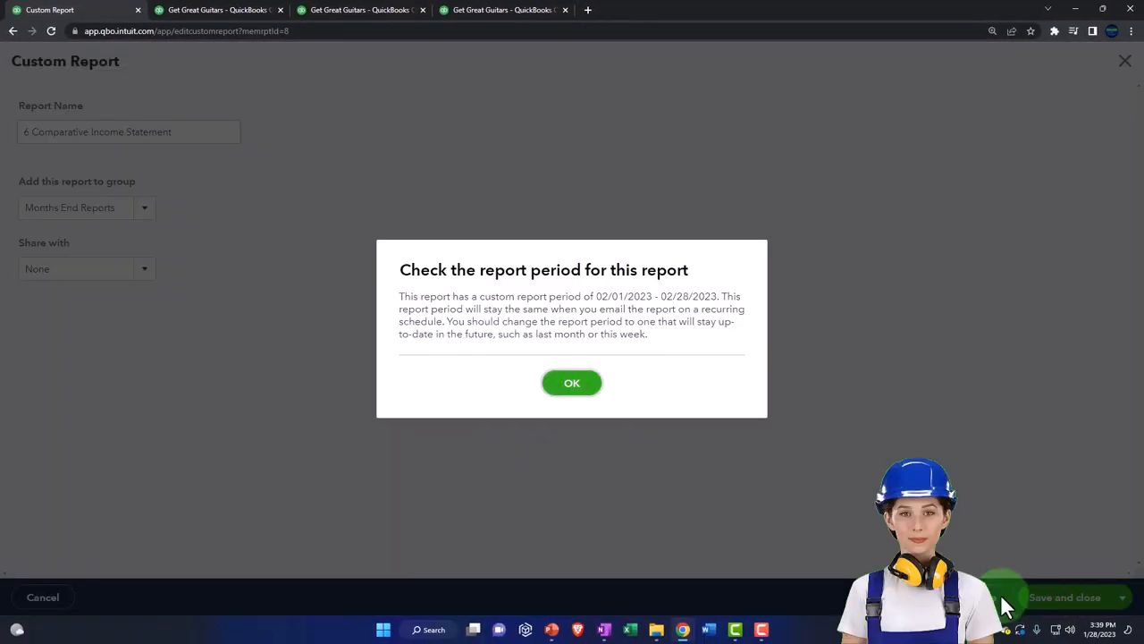
click(573, 382)
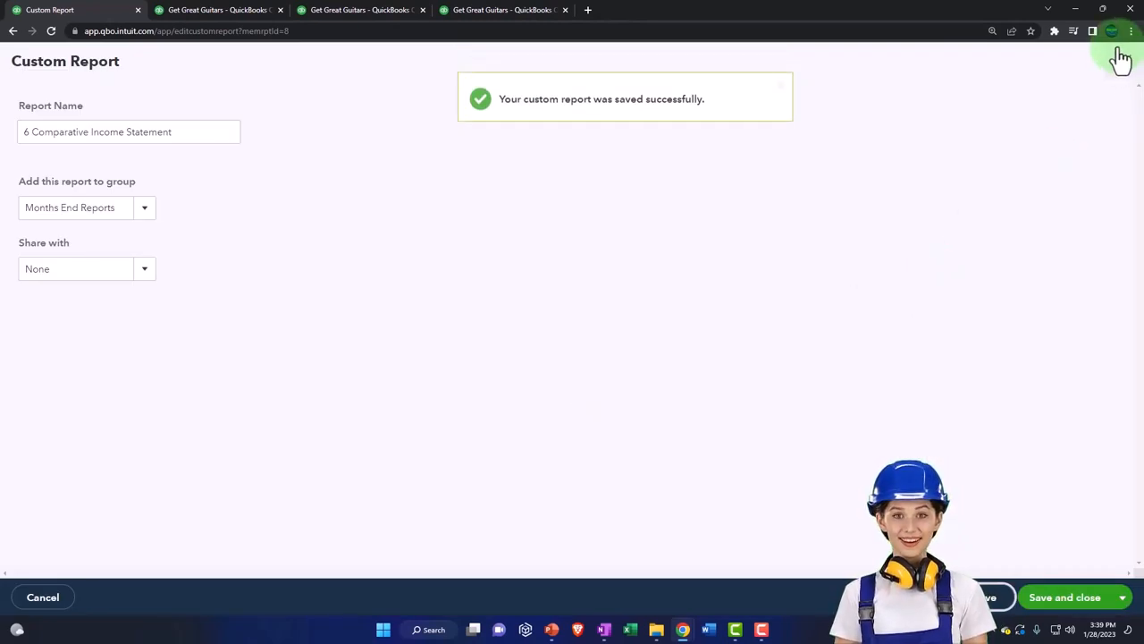
- Open 6 Comparative Income Statement from the custom reports list
click(1064, 598)
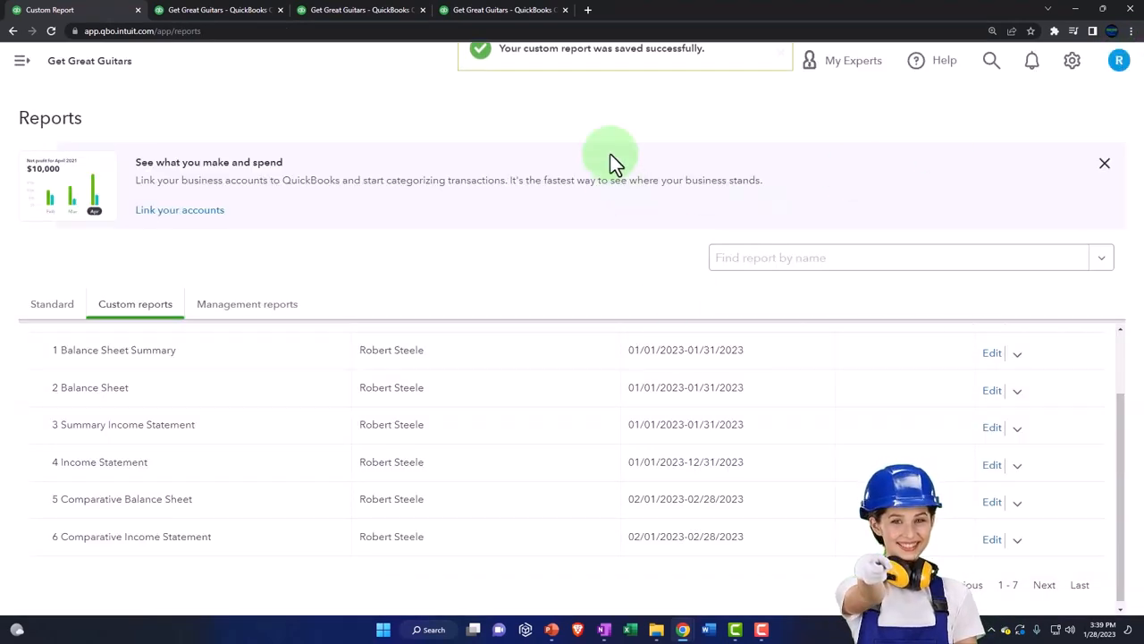
click(132, 536)
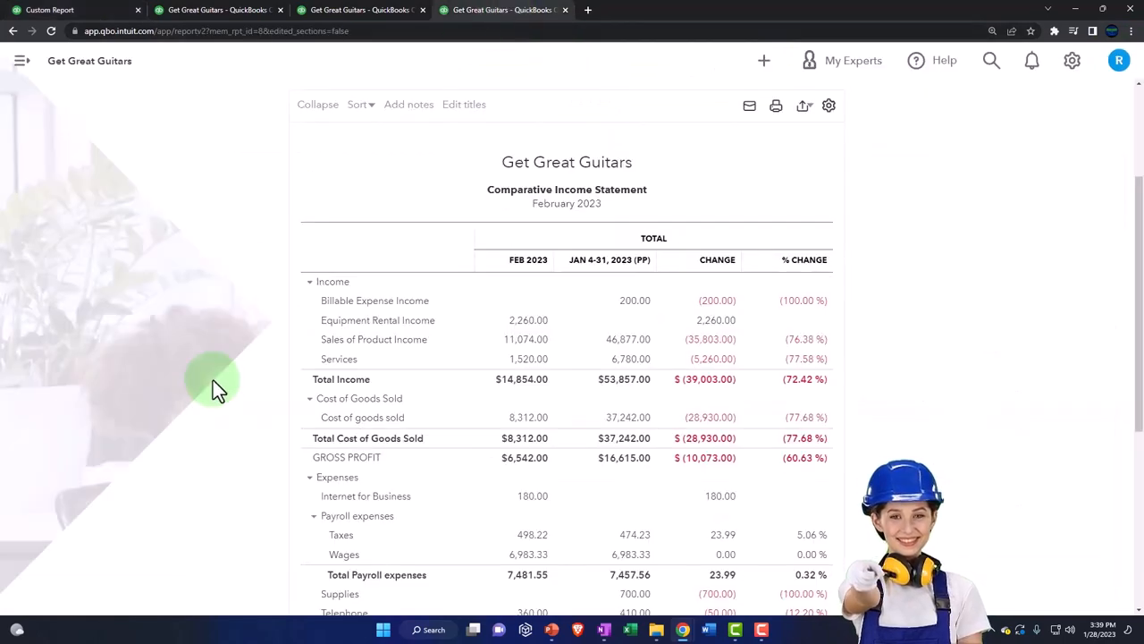